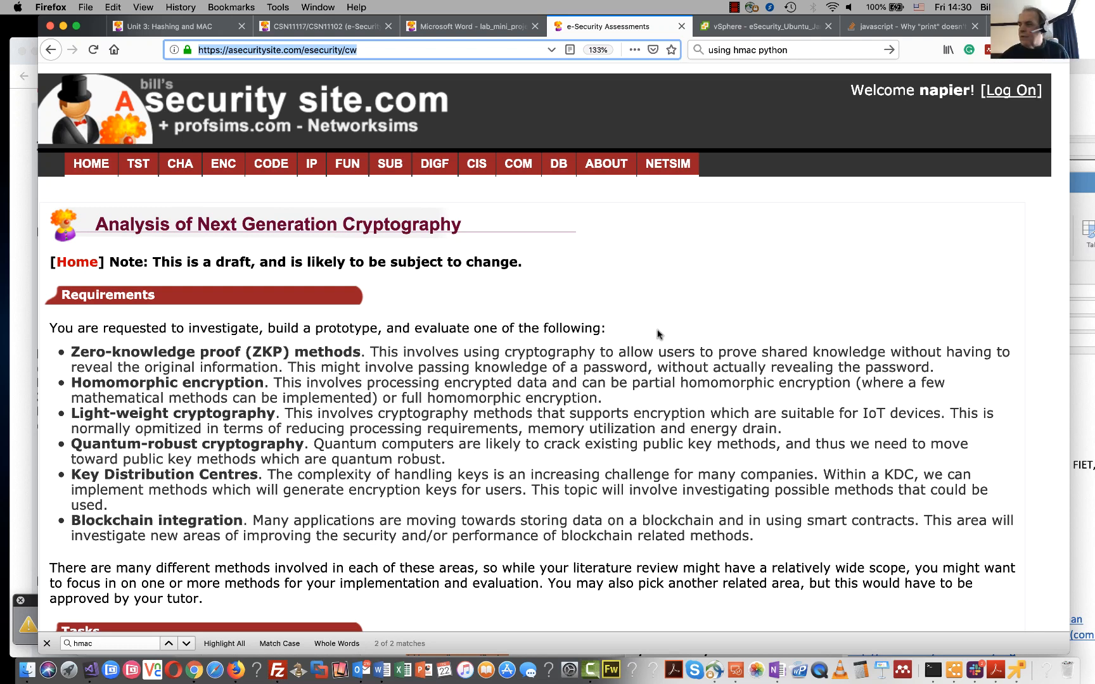
mouse_move(108, 208)
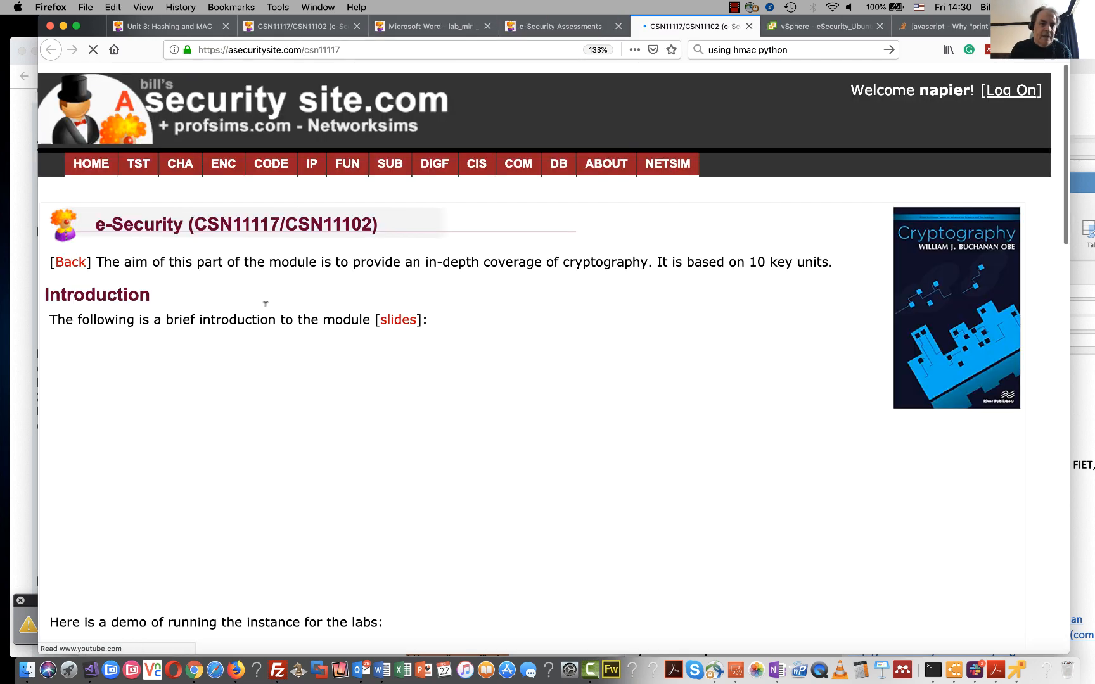
- Scroll the CSN11117 module page down to its draft timetable of units, labs and coursework
scroll("down", 3)
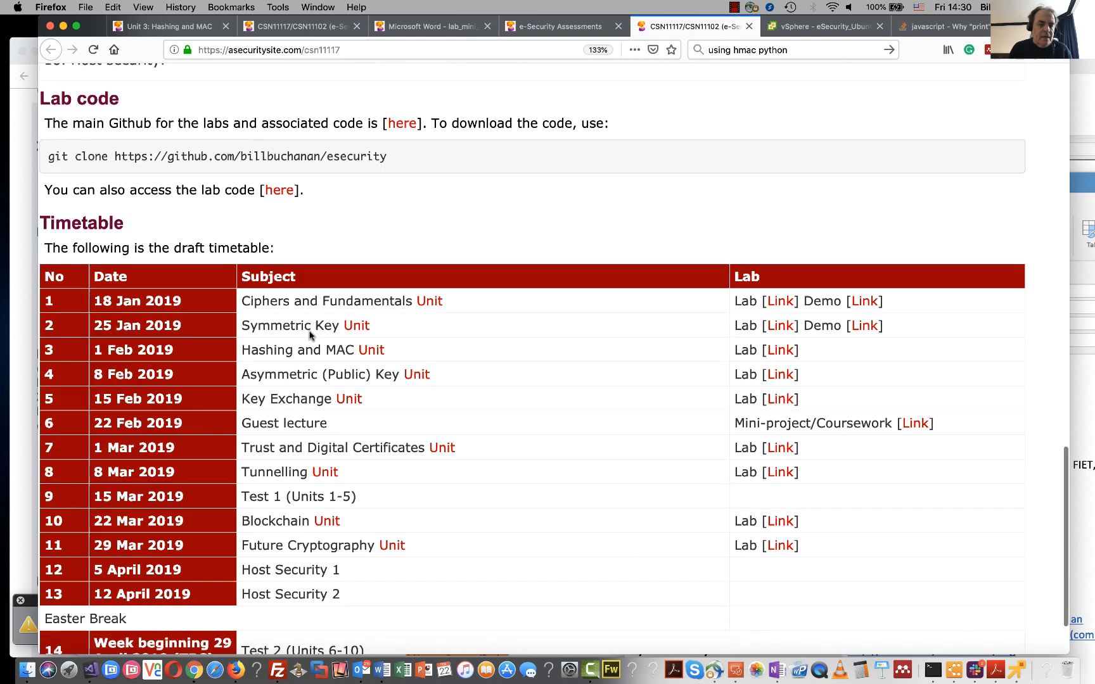
scroll("down", 3)
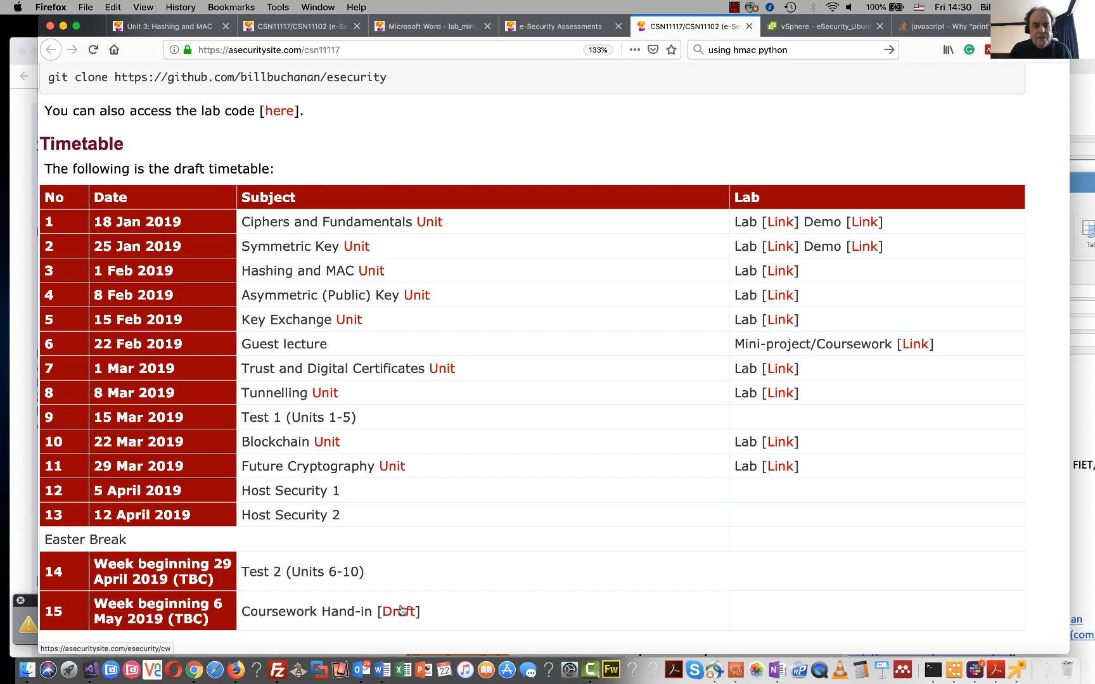
- Follow the Draft link beside Coursework Hand-in to the Next Generation Cryptography brief
left_click(399, 611)
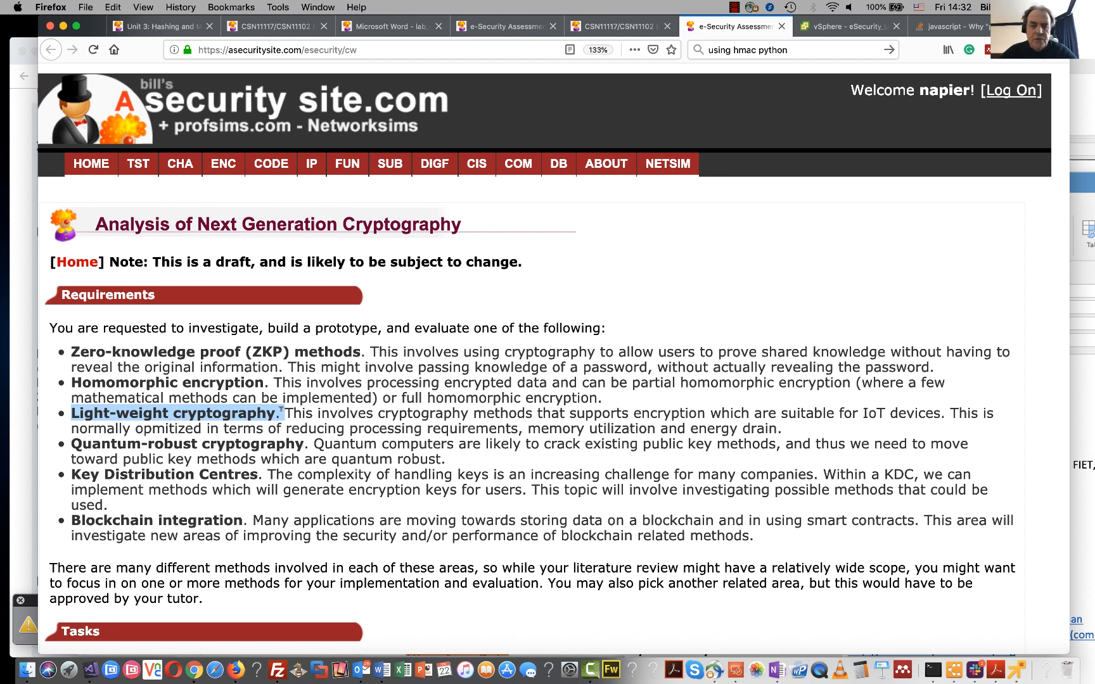
- Highlight the Quantum-robust cryptography and Blockchain integration topics, reaching the Tasks section
scroll("down", 3)
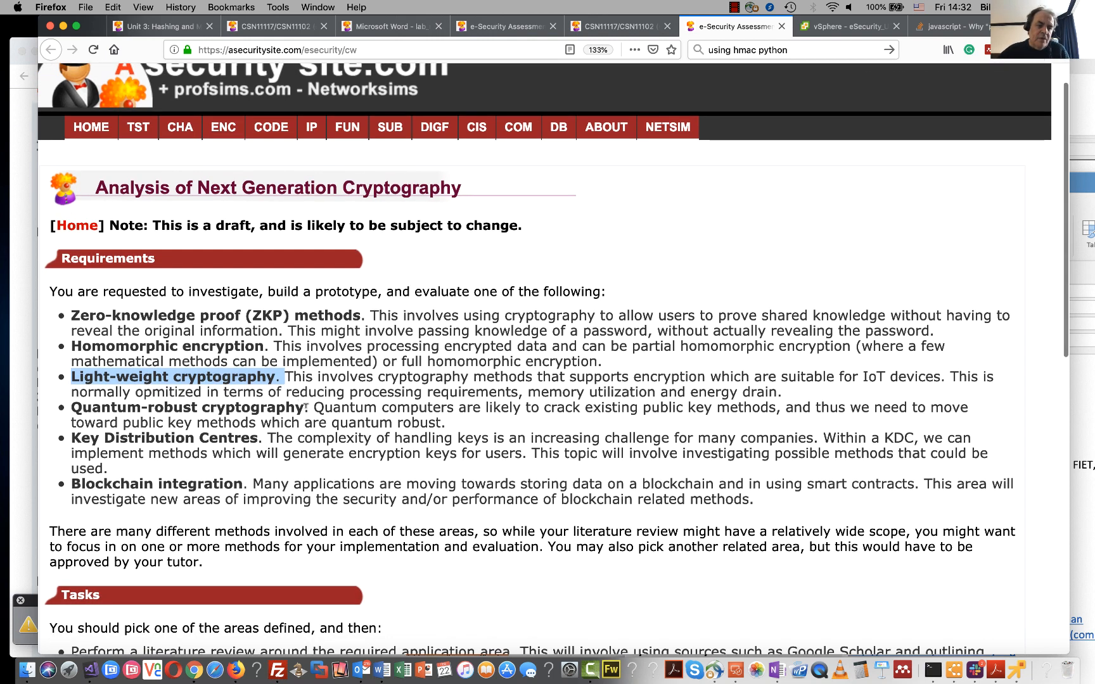
double_click(183, 407)
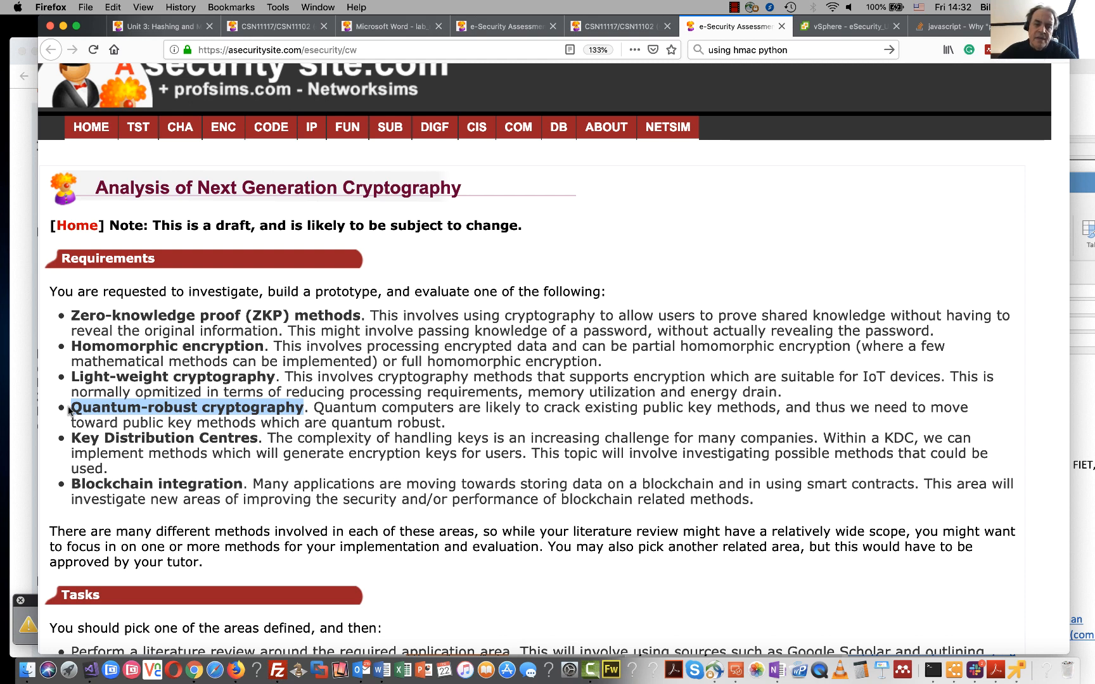
mouse_move(130, 438)
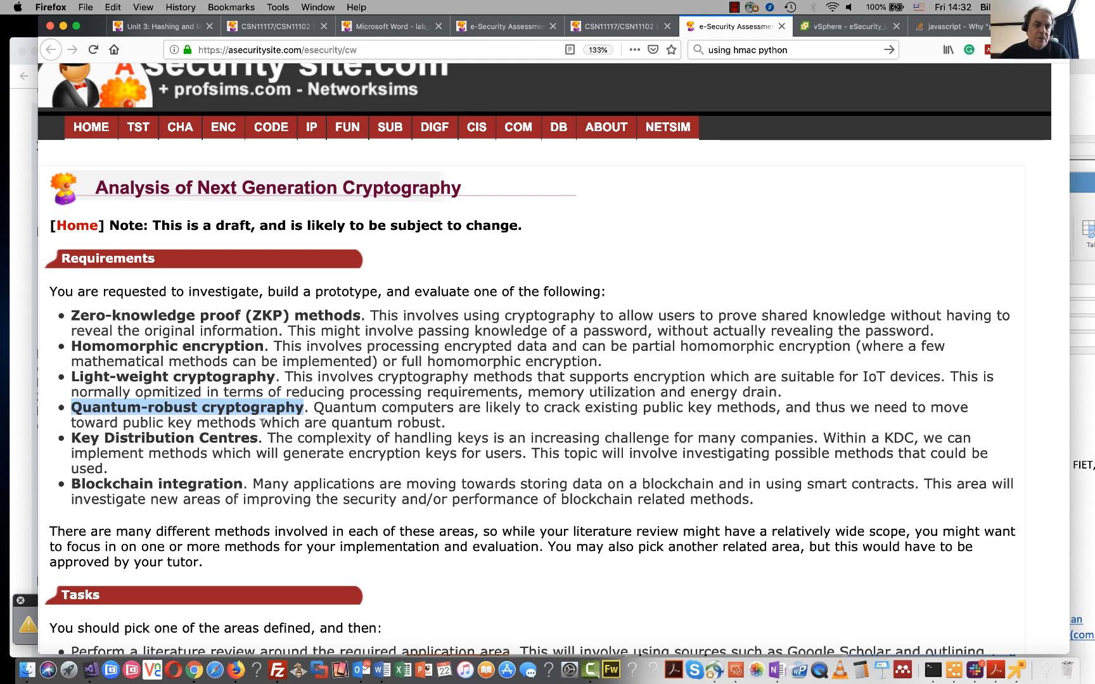
left_click_drag(73, 407, 262, 439)
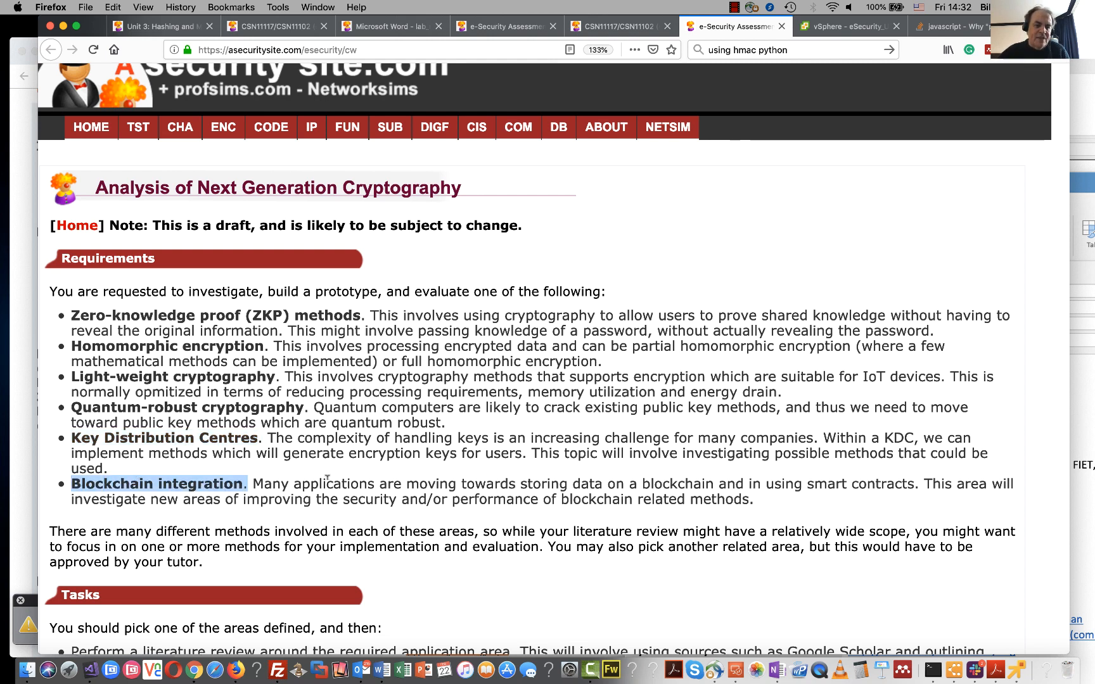
scroll("down", 3)
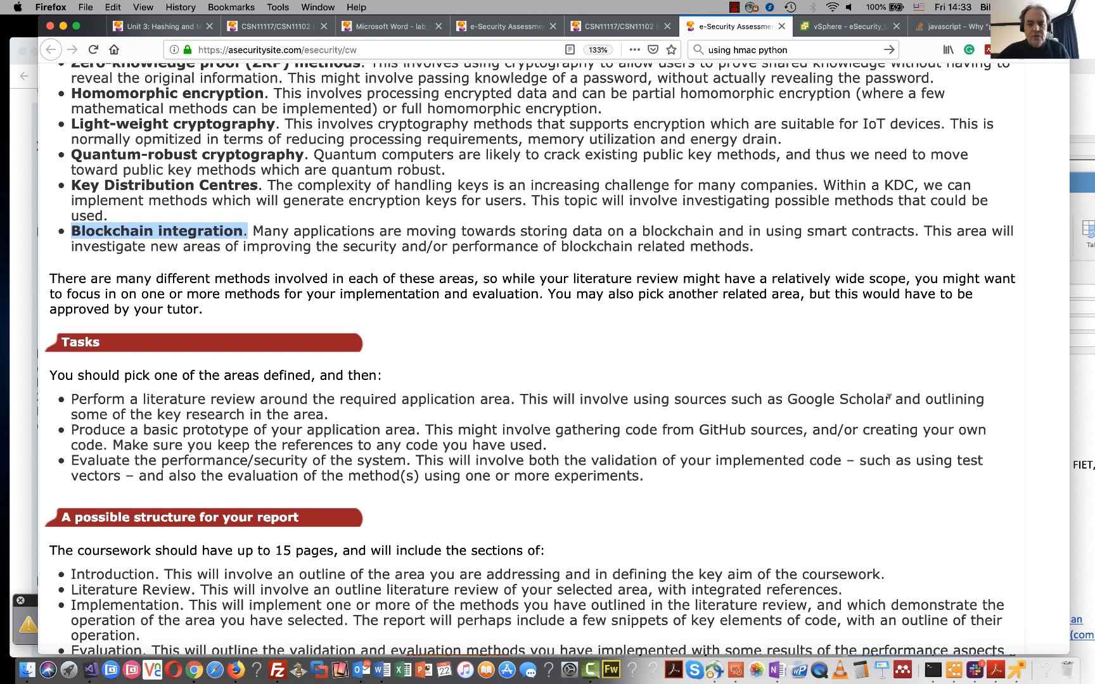
- Highlight Google Scholar and the evaluate performance/security task, reaching the report structure and marking schedule
double_click(837, 399)
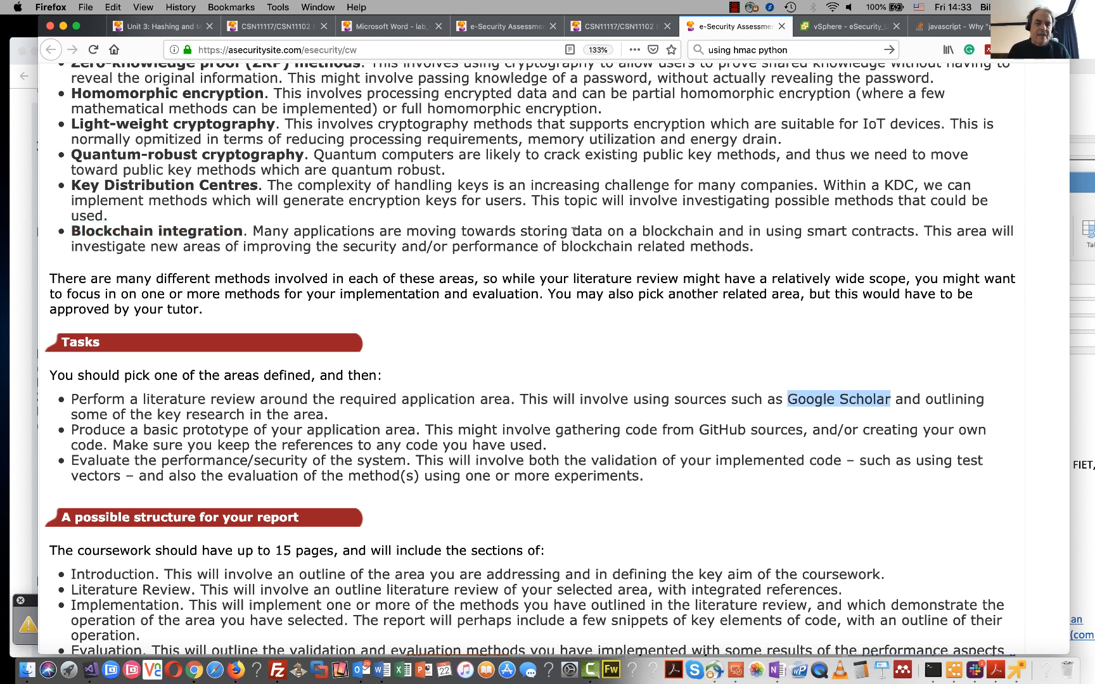
scroll("up", 3)
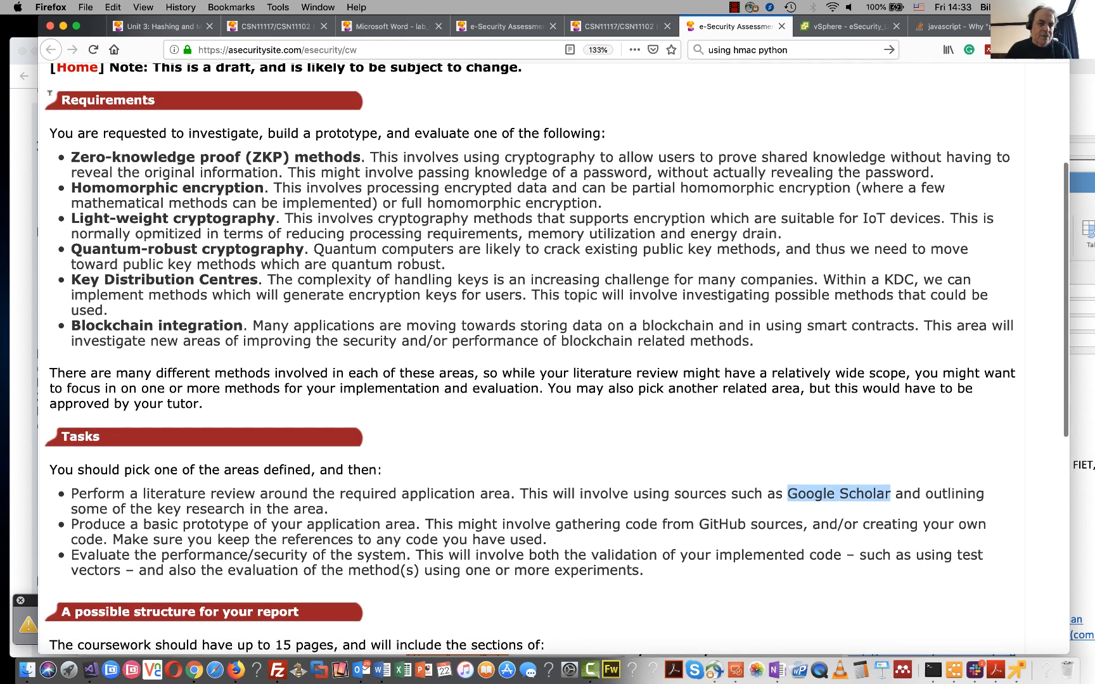
mouse_move(135, 309)
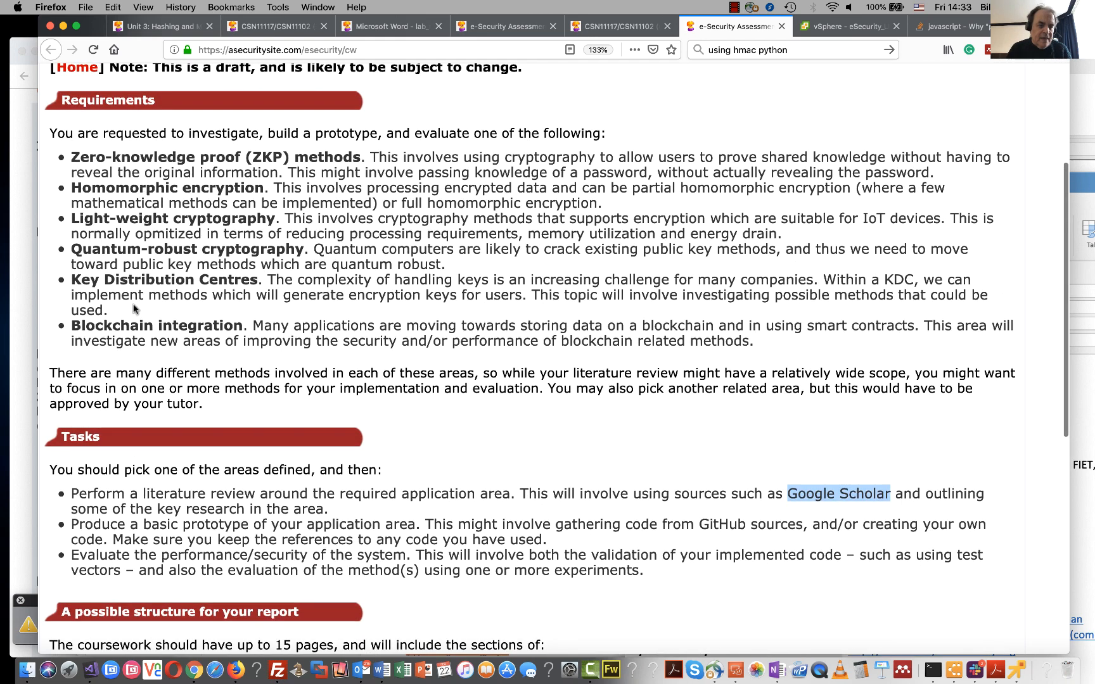
scroll("down", 3)
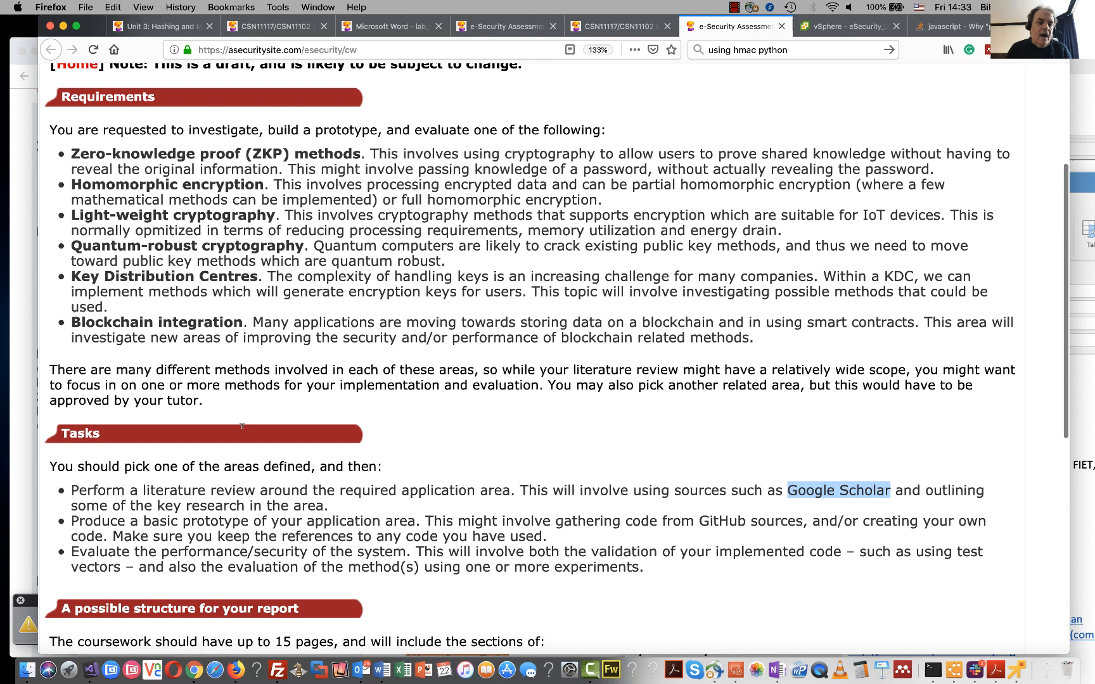
scroll("down", 3)
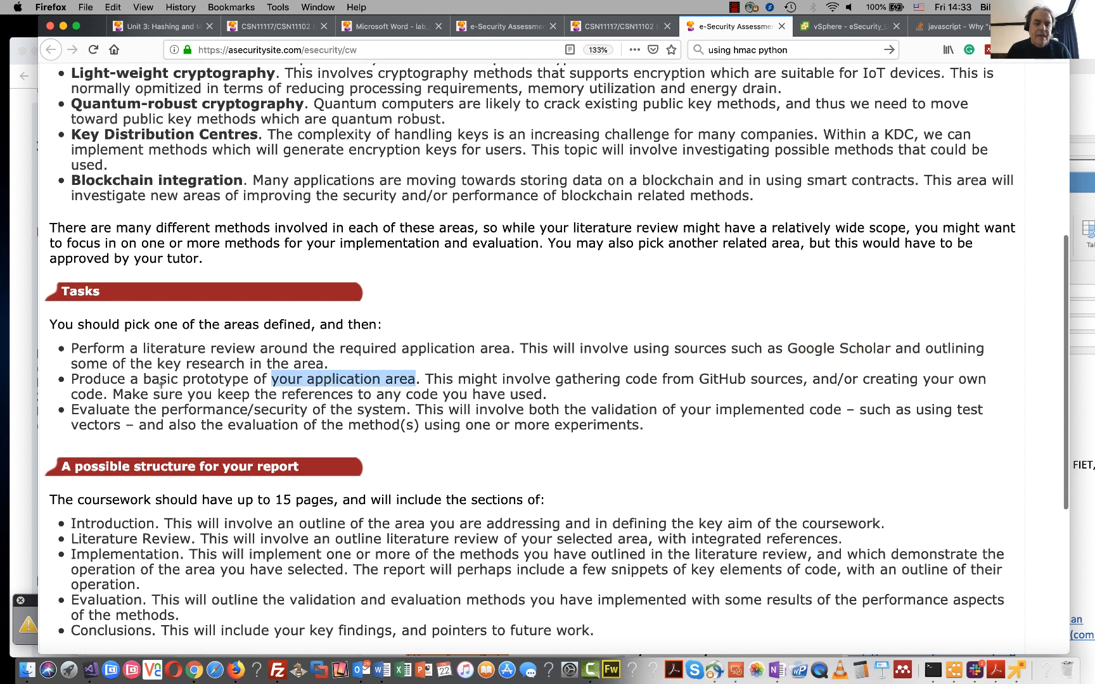
left_click_drag(273, 379, 71, 379)
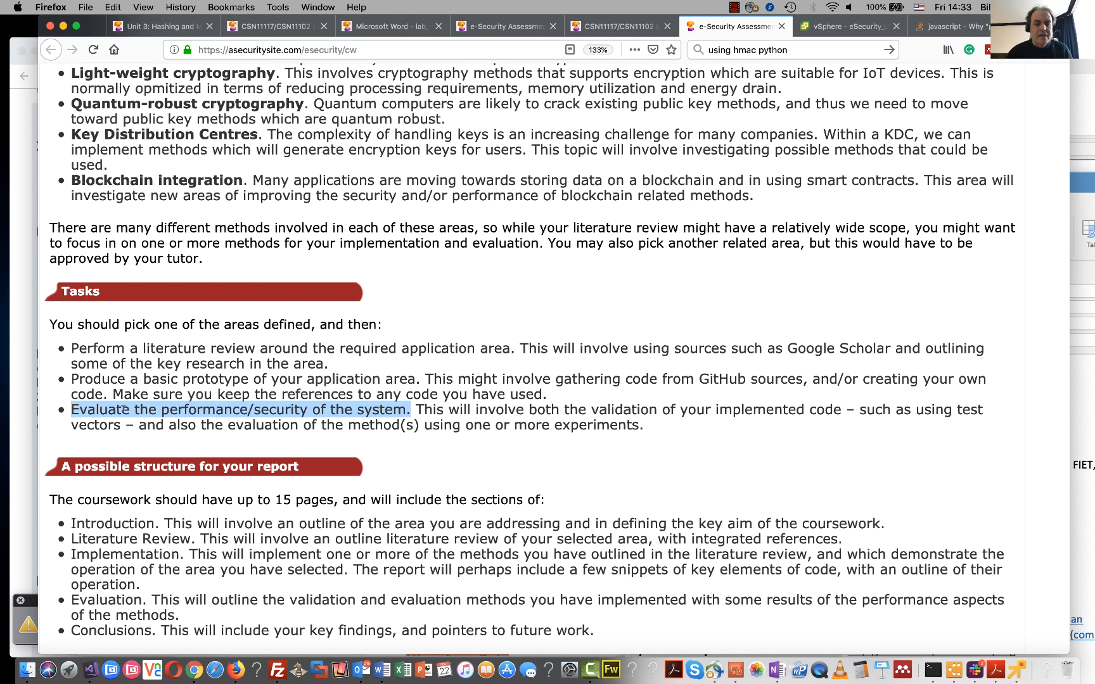
scroll("down", 3)
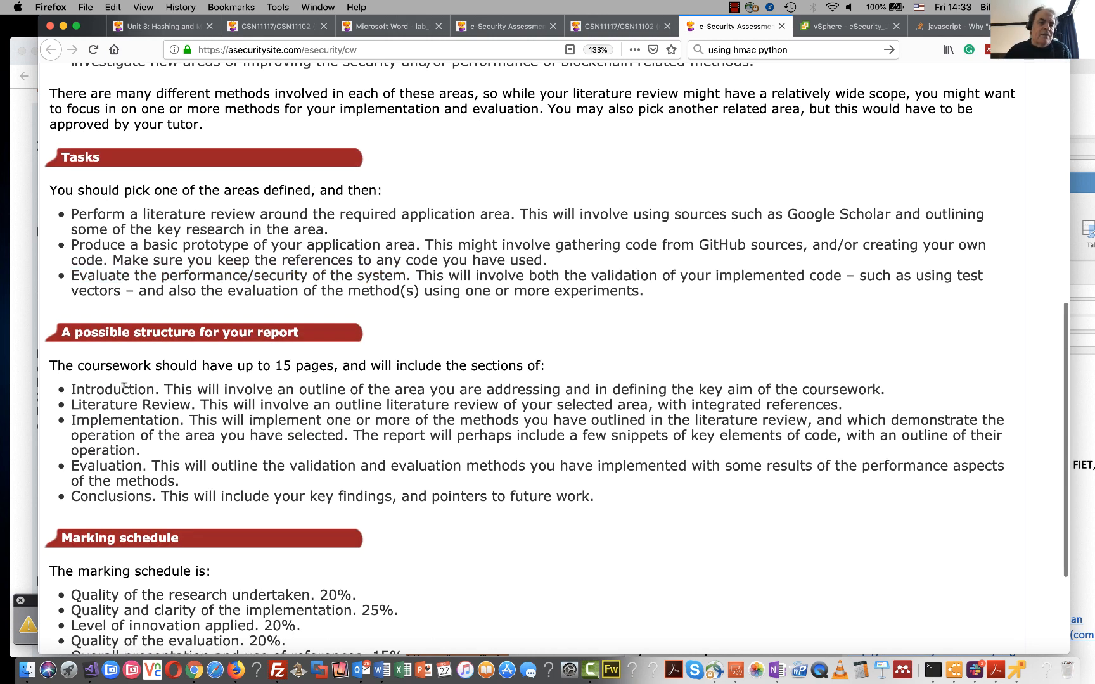
- Highlight report sections including Literature Review and Evaluation, reaching the full marking schedule
double_click(113, 389)
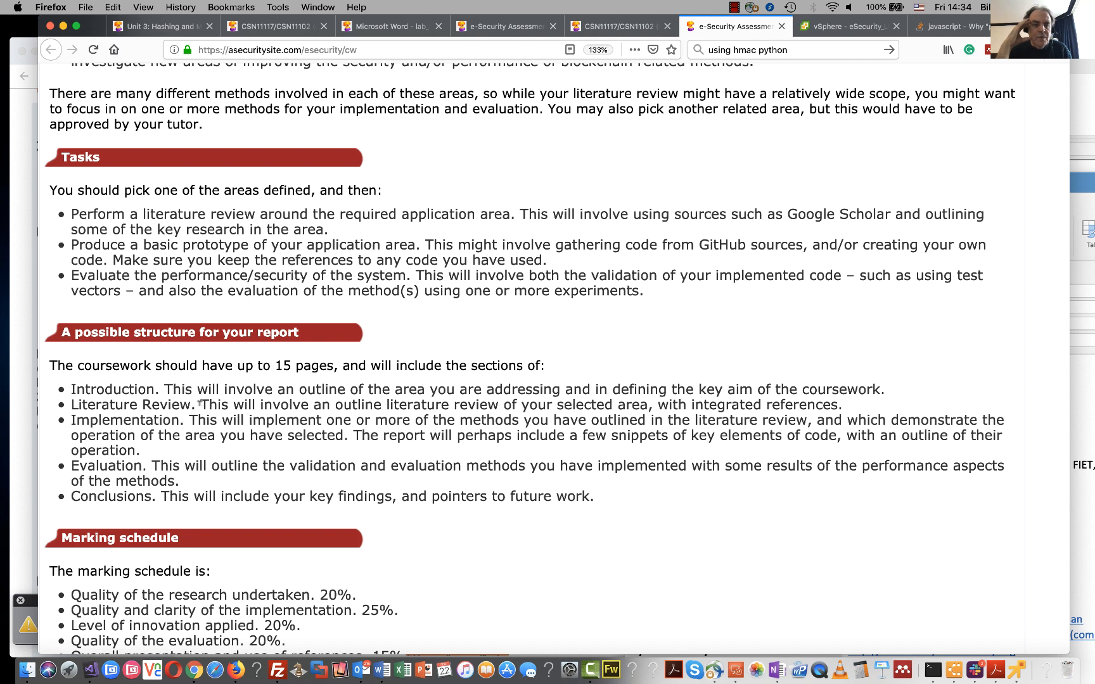
double_click(130, 404)
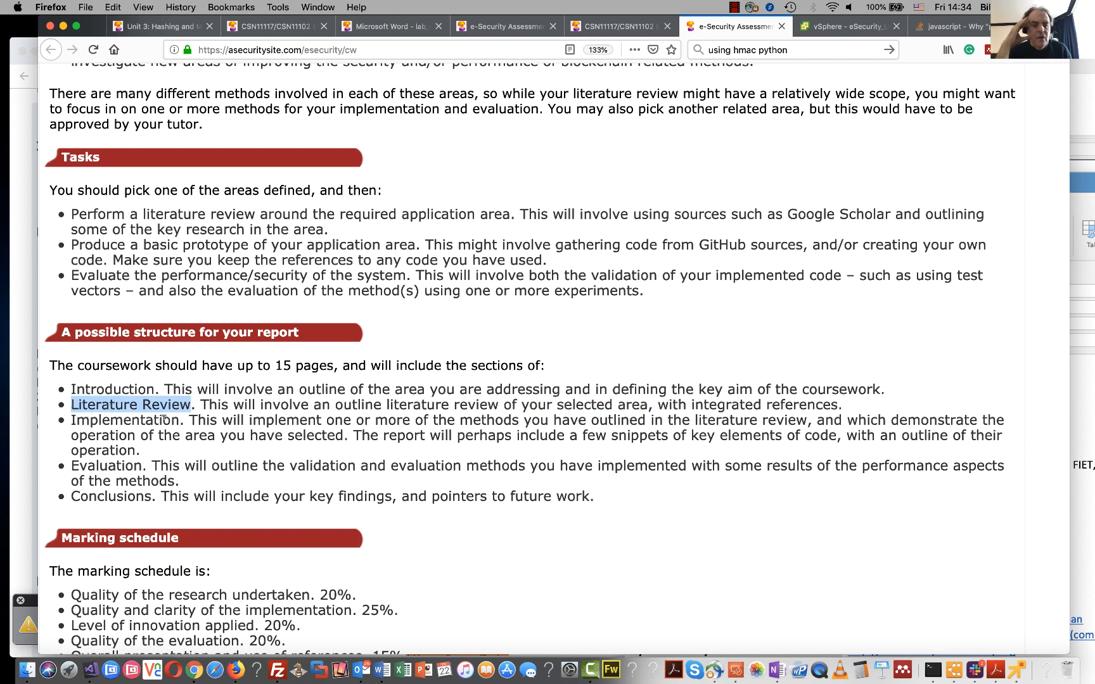
double_click(124, 419)
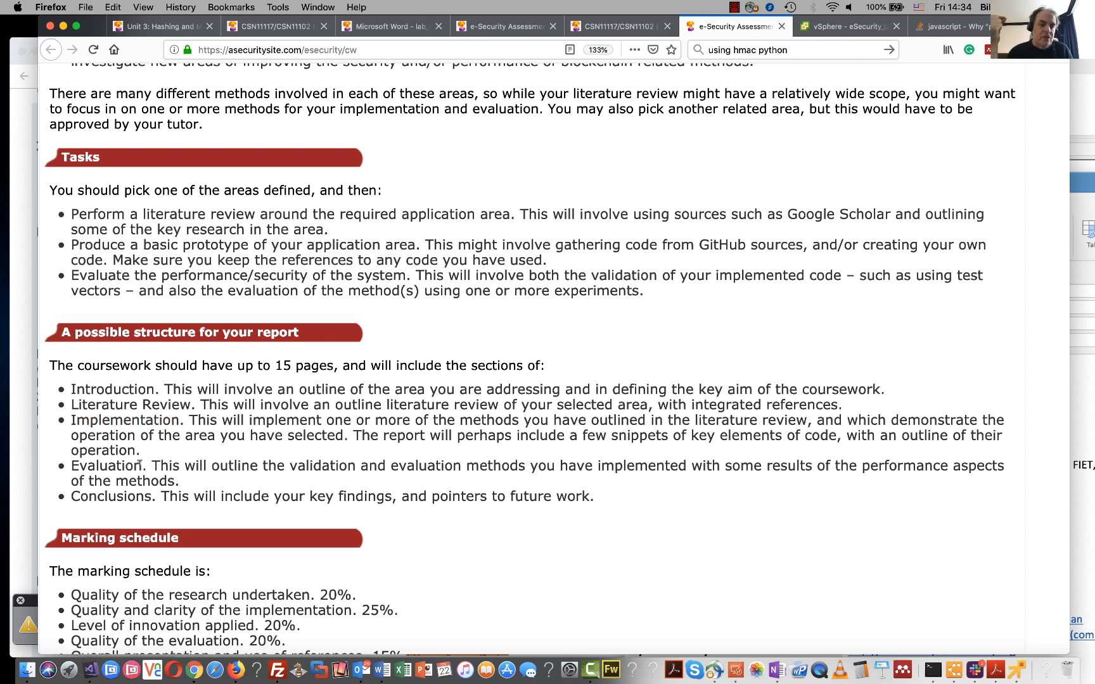
double_click(106, 465)
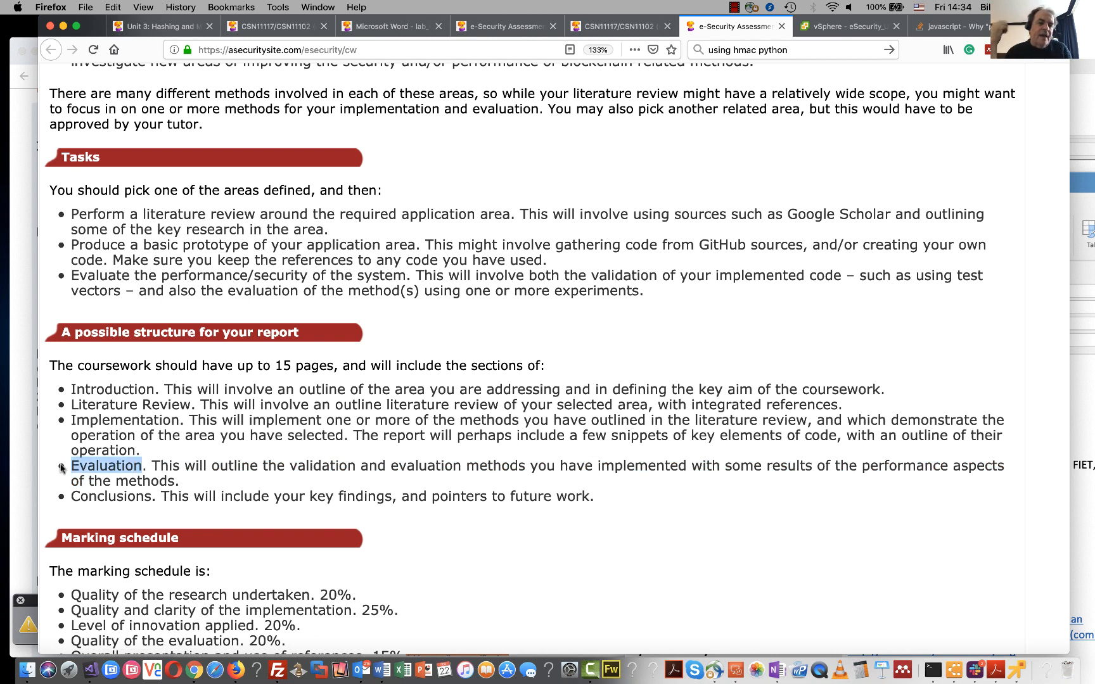
mouse_move(218, 489)
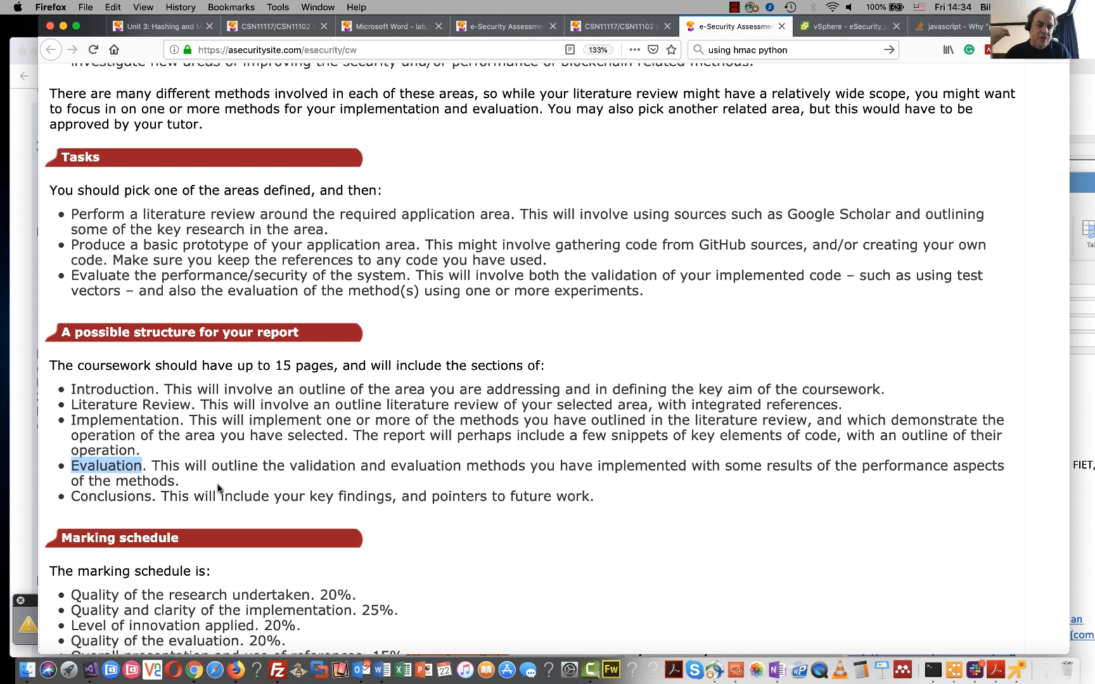
scroll("down", 3)
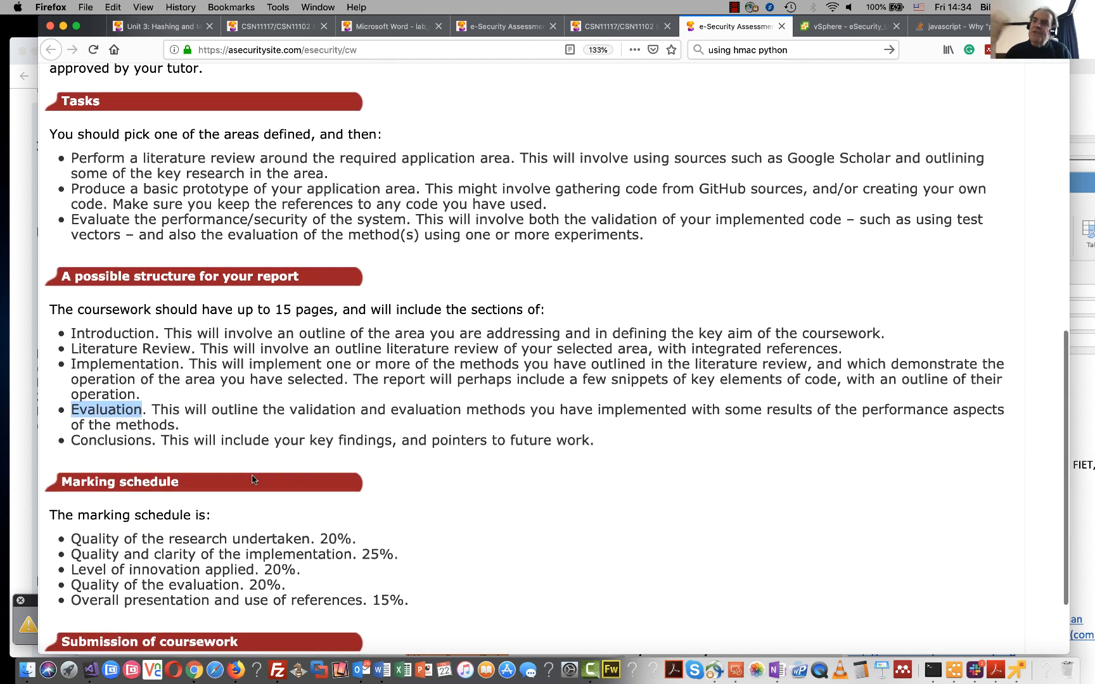
scroll("down", 3)
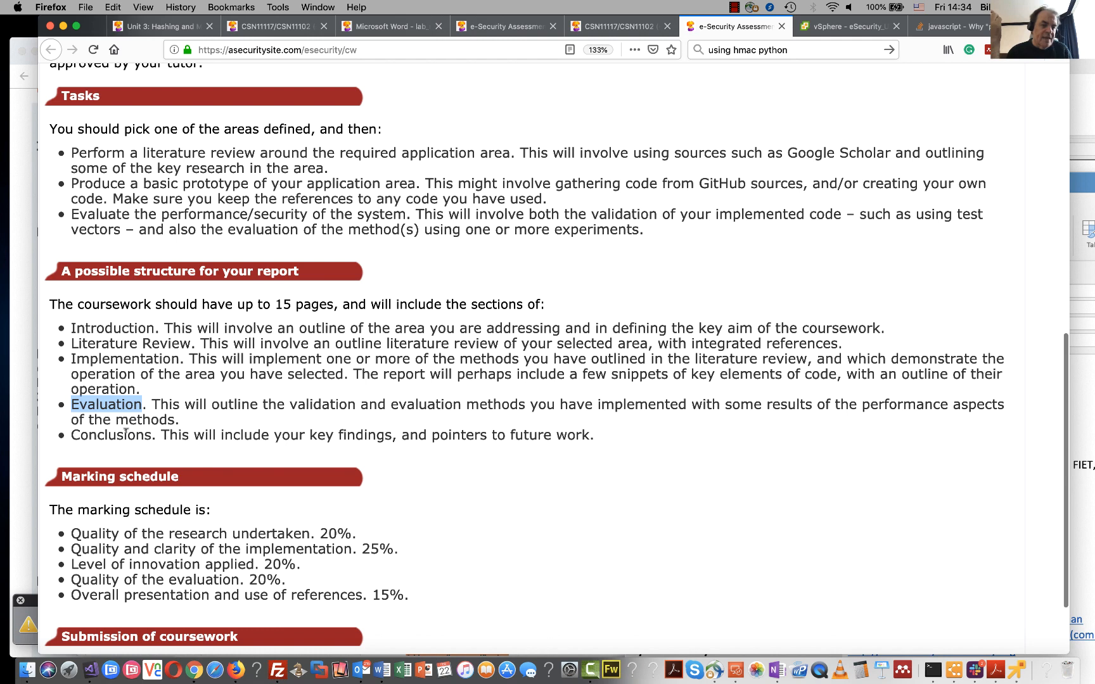
- Highlight the Overall presentation and use of references criterion above the Submission of coursework section
scroll("down", 3)
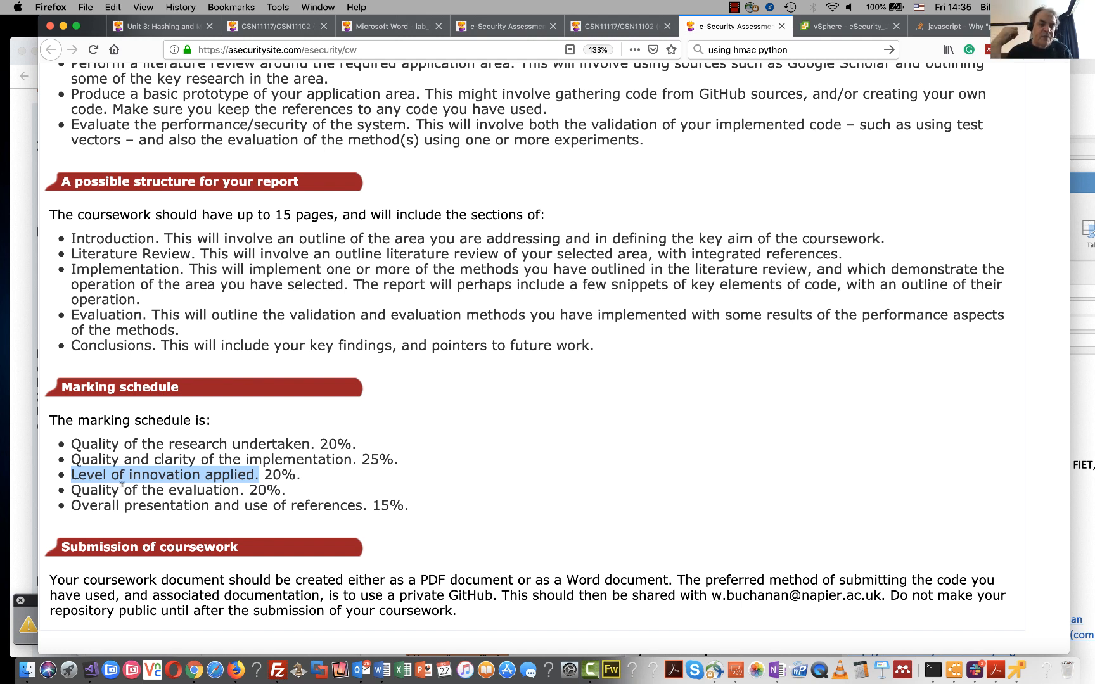
left_click(163, 475)
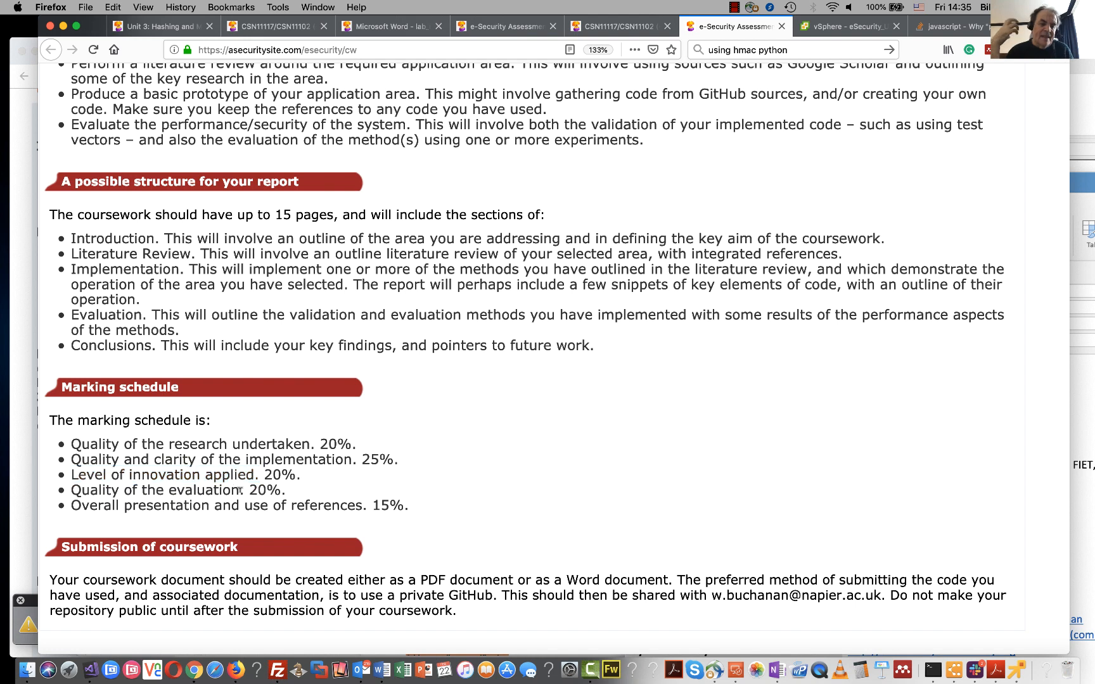
left_click_drag(71, 490, 237, 491)
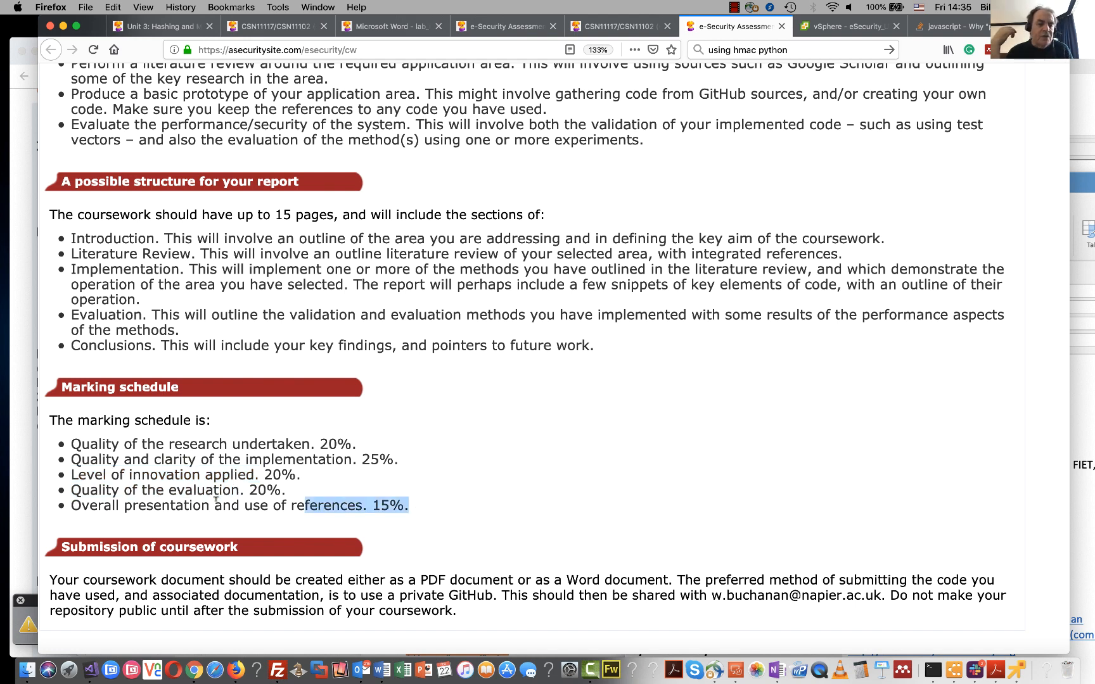
left_click_drag(300, 506, 71, 505)
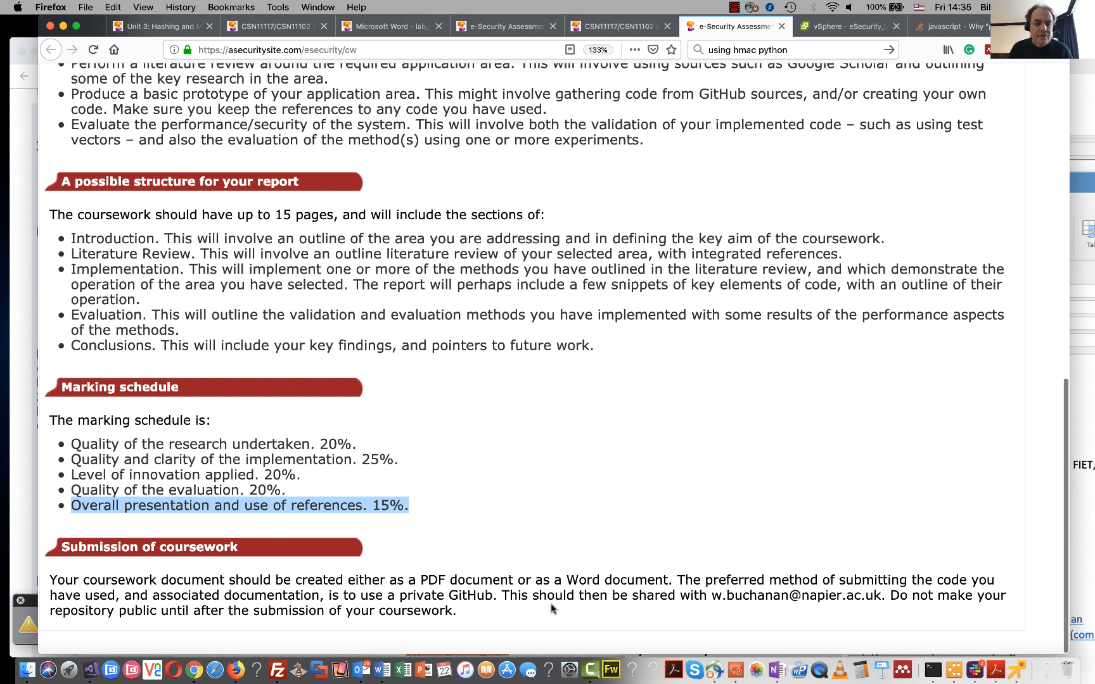
double_click(466, 580)
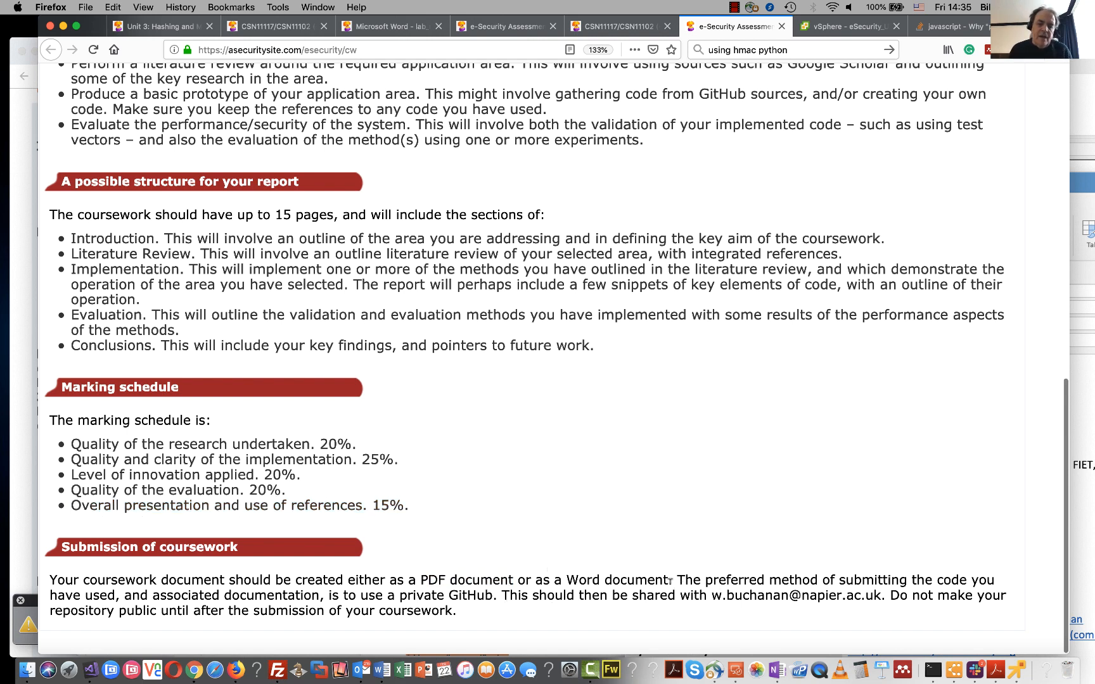
left_click_drag(419, 580, 665, 580)
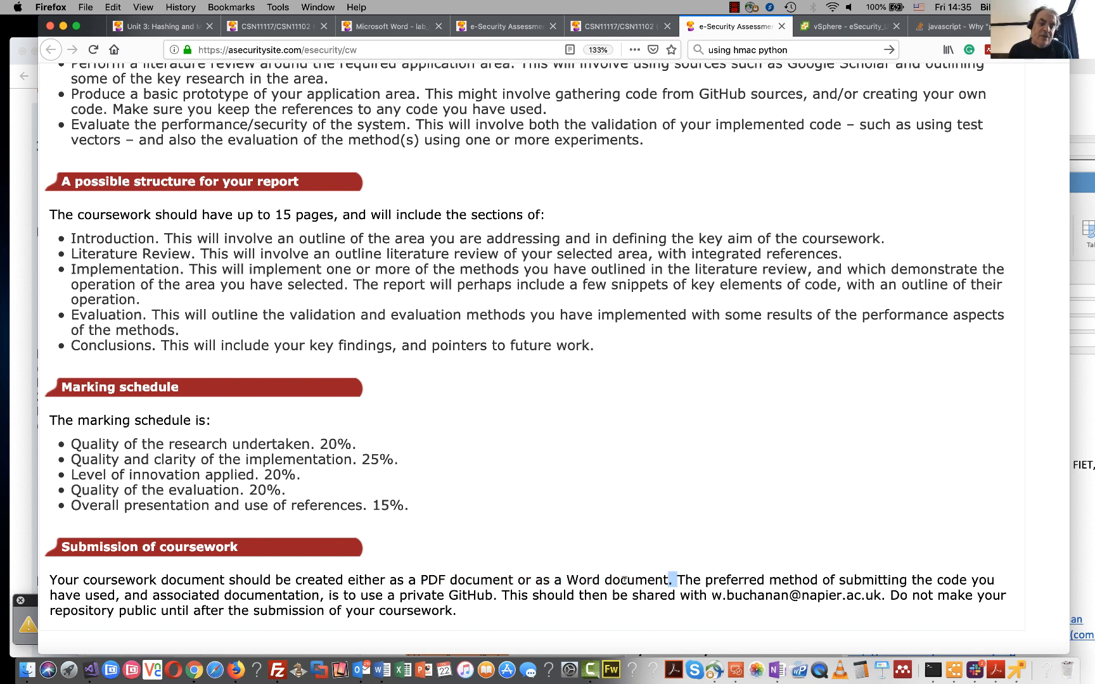
left_click_drag(677, 581, 494, 596)
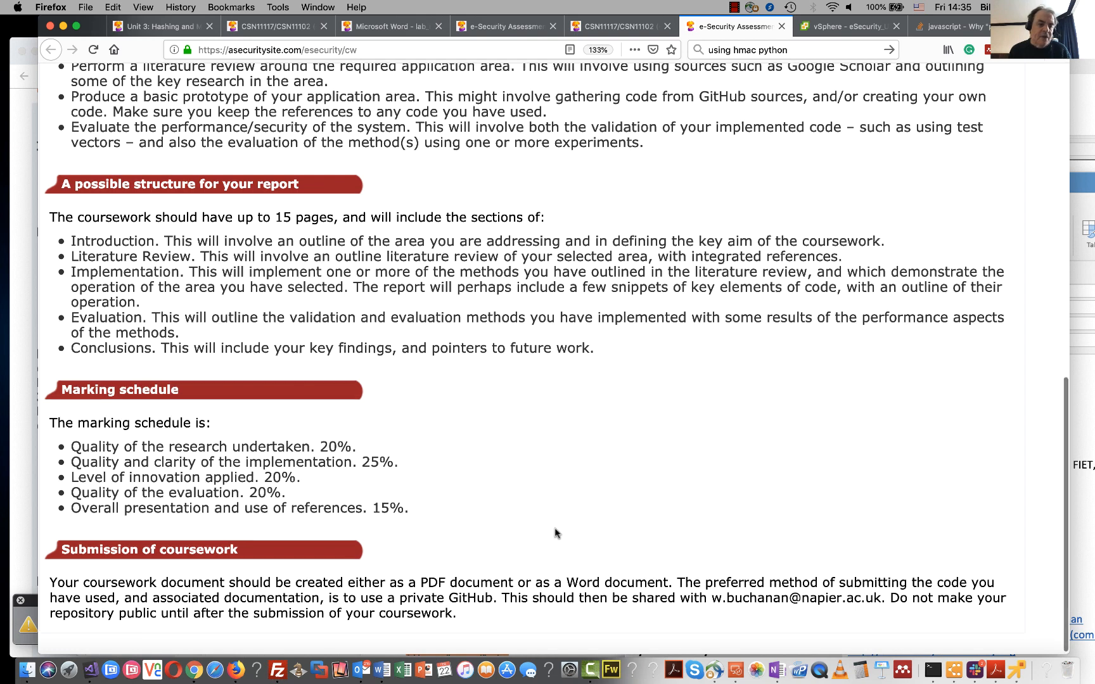
scroll("down", 3)
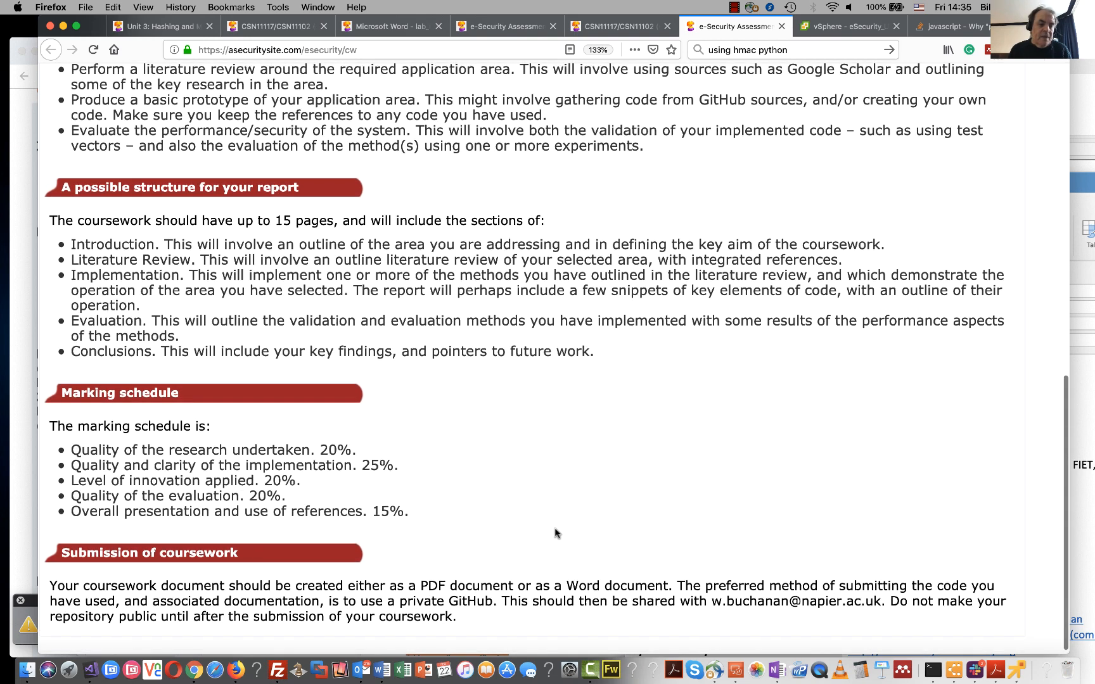